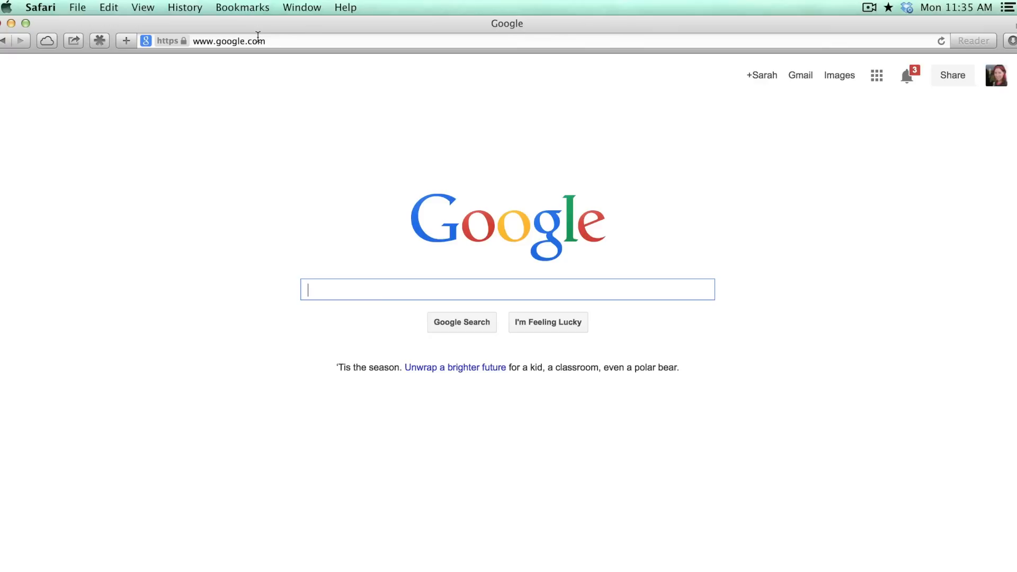
# - Open the 'ThemeRoller | jQuery UI' page from the Safari address bar suggestion for 'jqu'
pyautogui.write('jqueryui.com/')
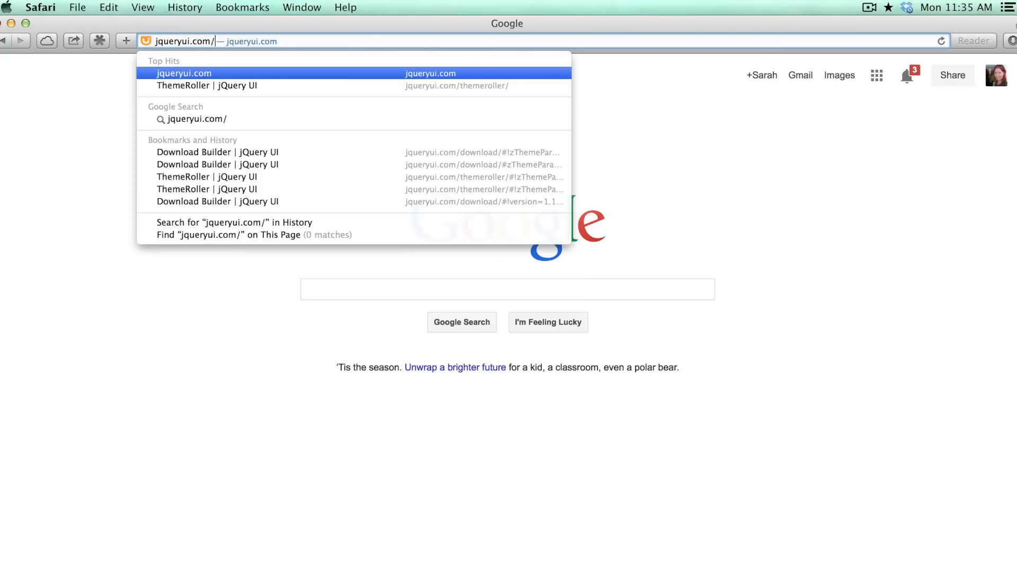
pyautogui.click(207, 85)
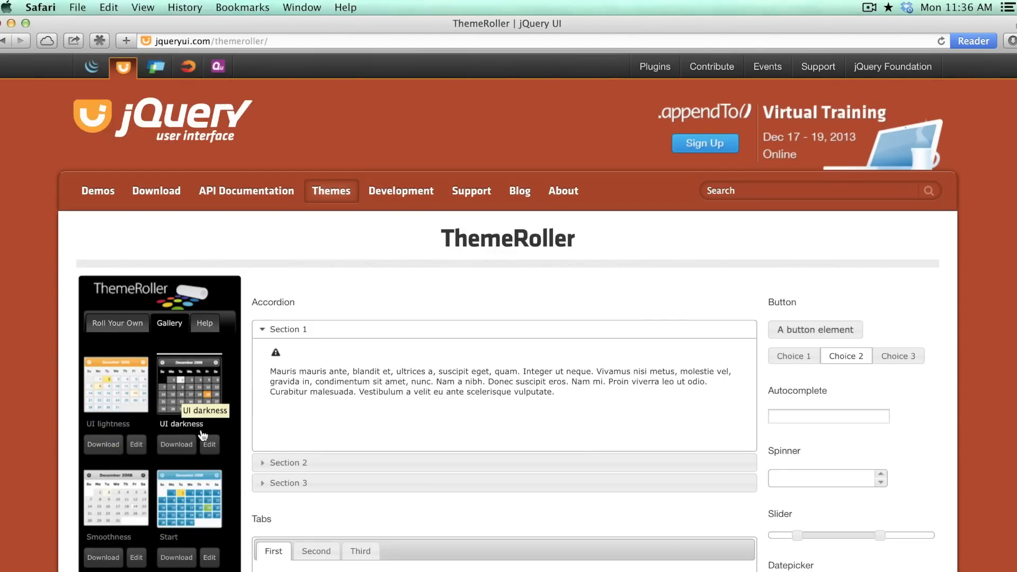
pyautogui.moveTo(209, 444)
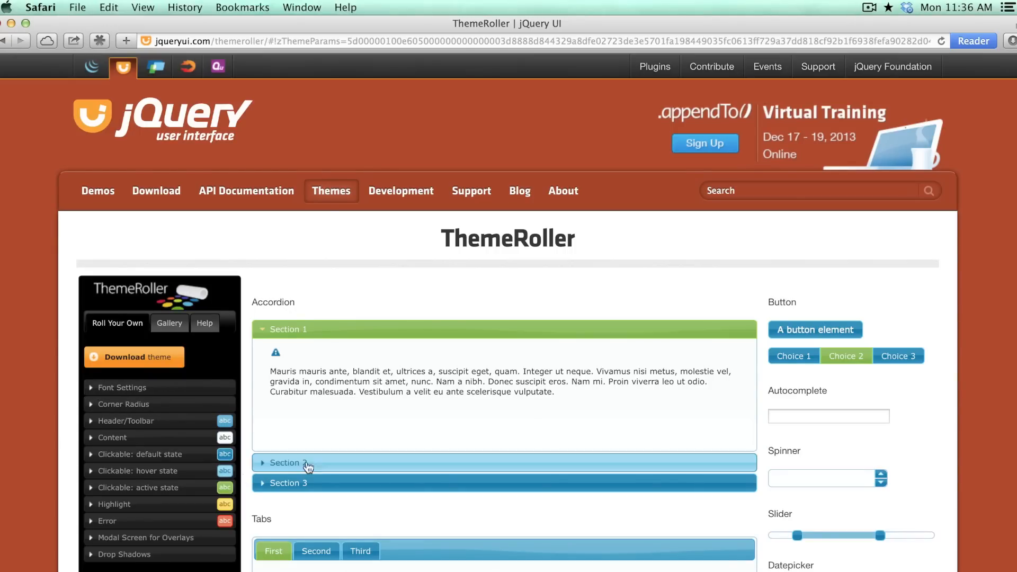
pyautogui.moveTo(309, 418)
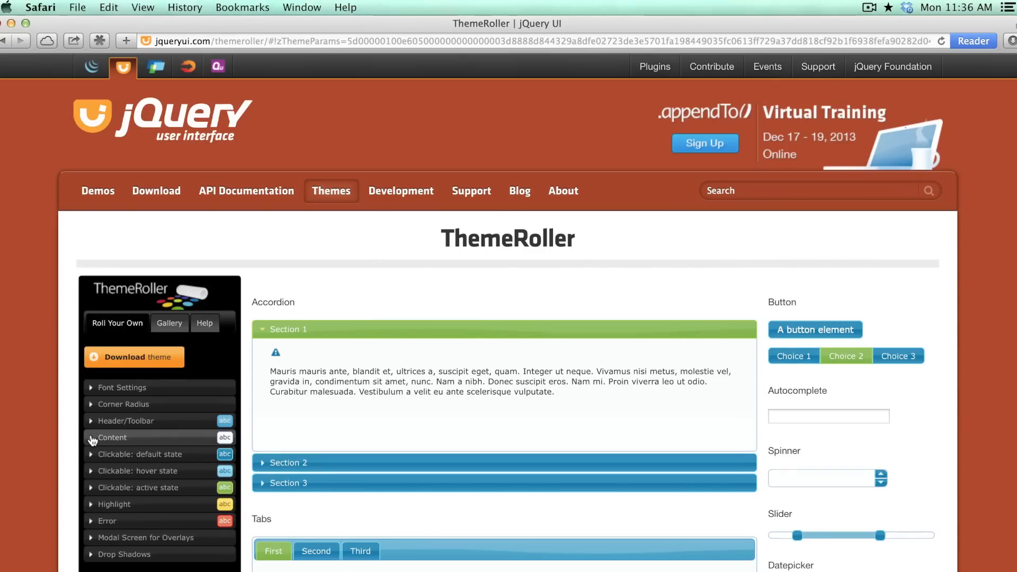
# - Expand the Content section in the Roll Your Own panel
pyautogui.click(111, 437)
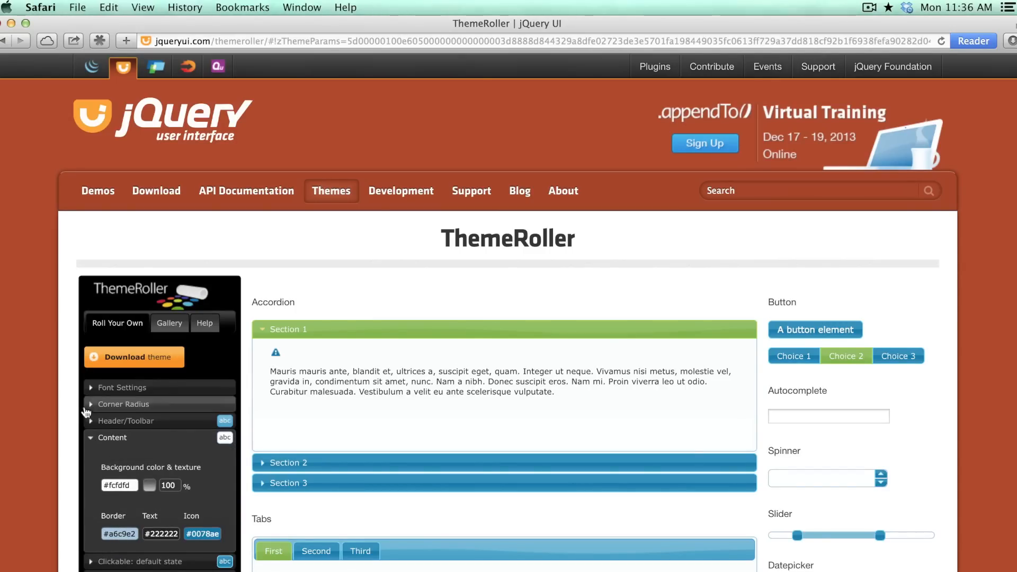
# - Set the Clickable: default state background to dark red and collapse the section
pyautogui.click(112, 436)
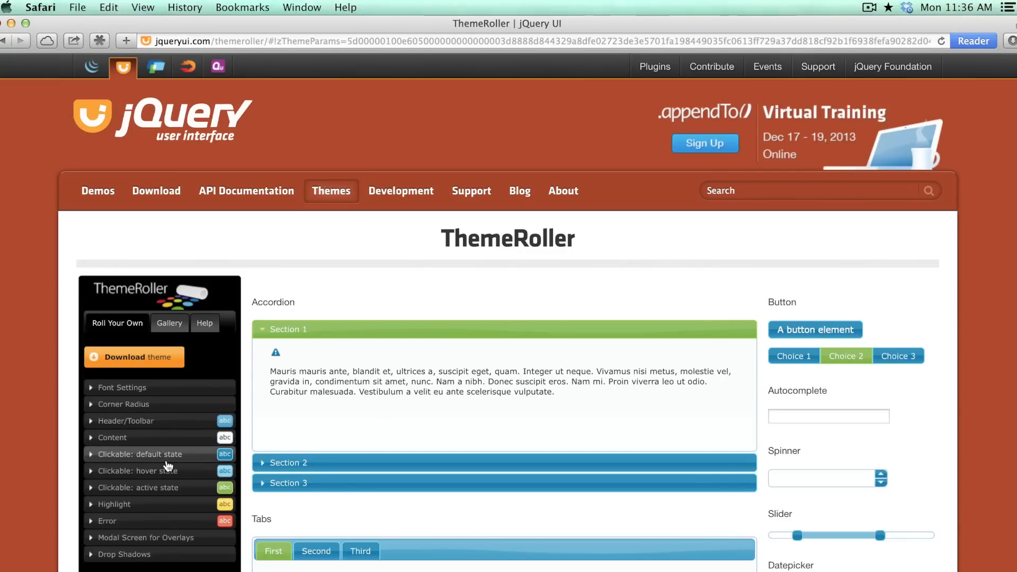
pyautogui.click(139, 453)
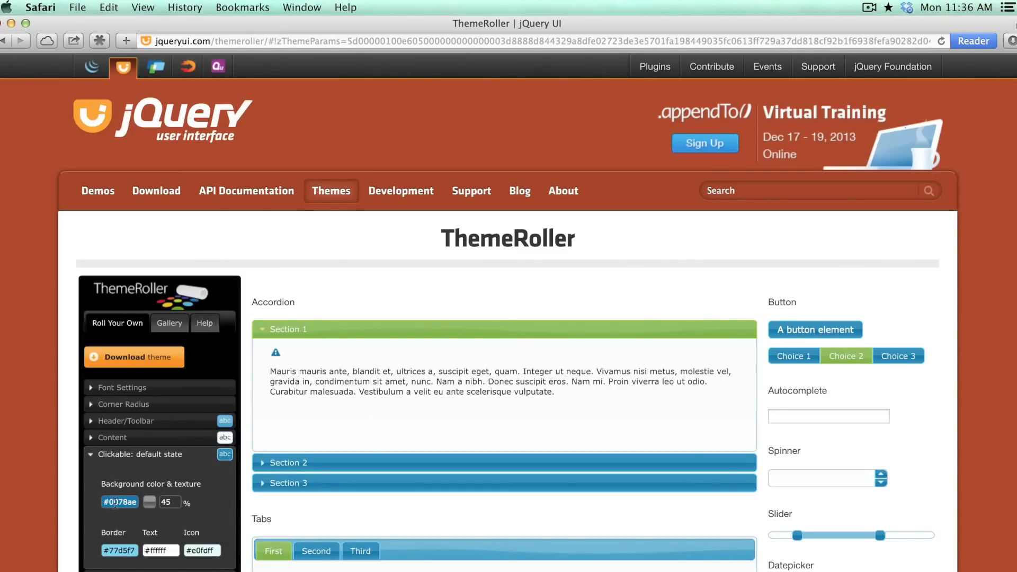
pyautogui.click(120, 502)
pyautogui.write('#ae0006')
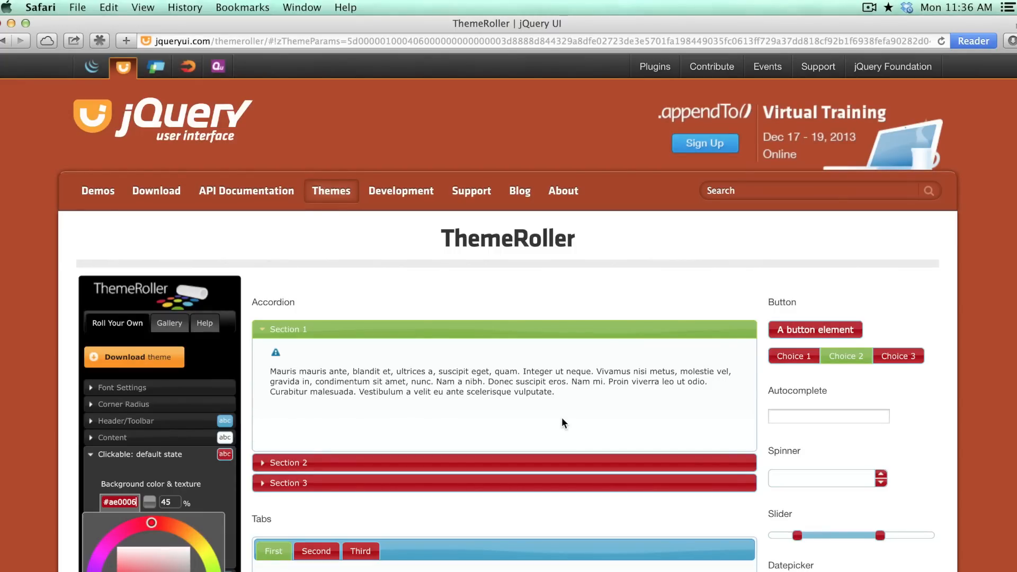
pyautogui.click(140, 454)
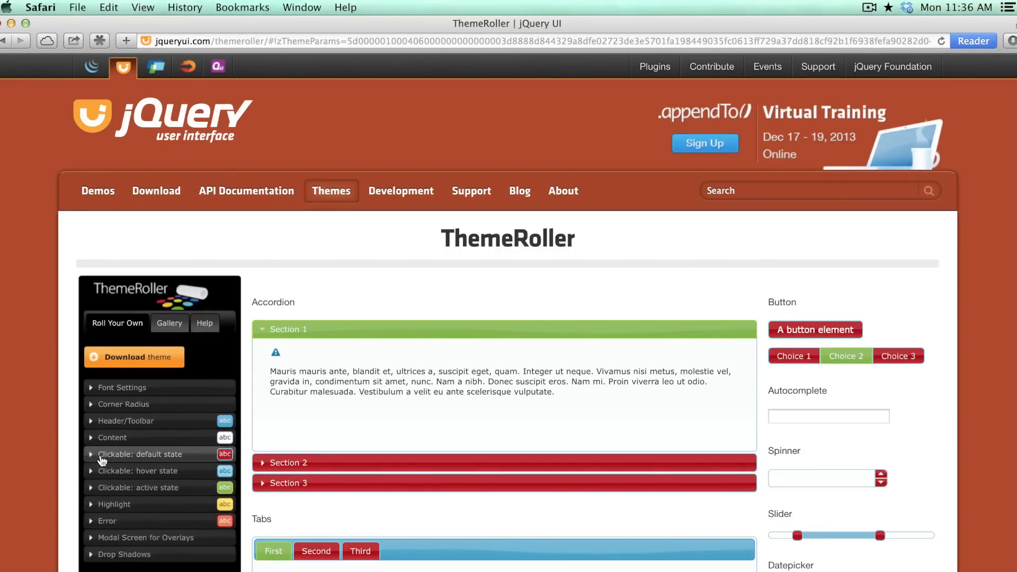
pyautogui.click(133, 356)
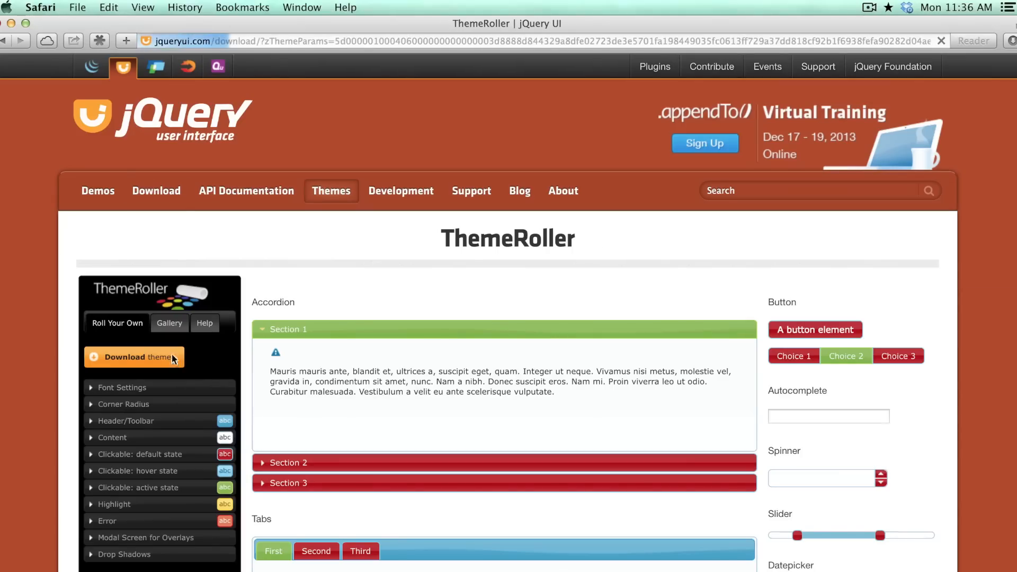
# - Send the red custom theme to the Download Builder via 'Download theme'
pyautogui.click(133, 356)
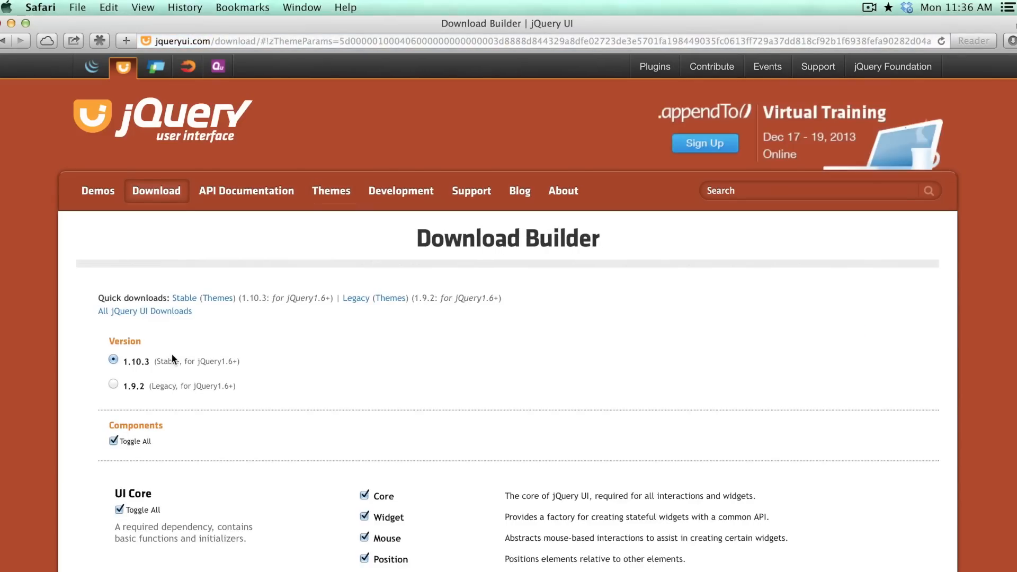
pyautogui.moveTo(240, 343)
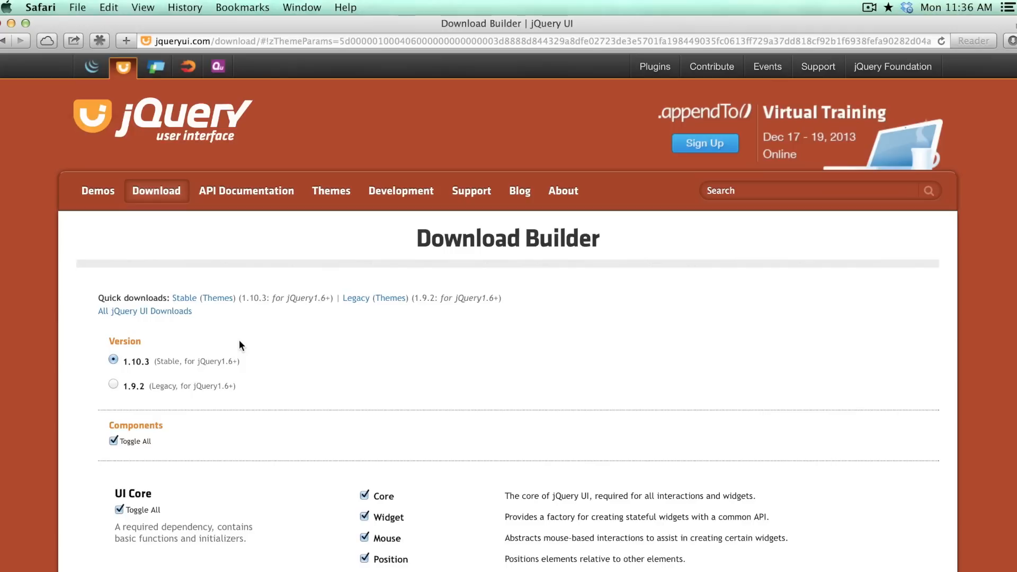
pyautogui.moveTo(302, 357)
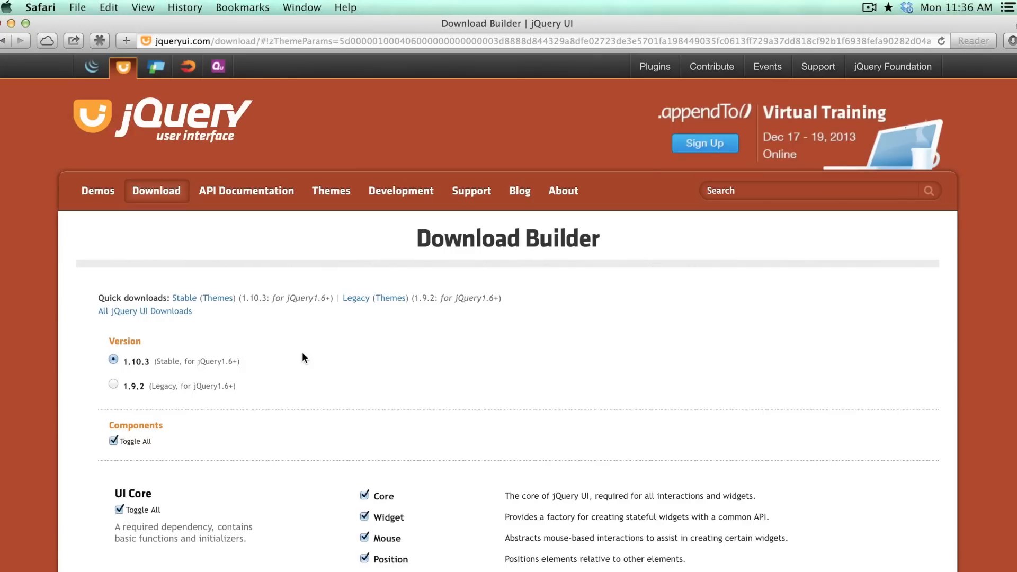
pyautogui.moveTo(777, 353)
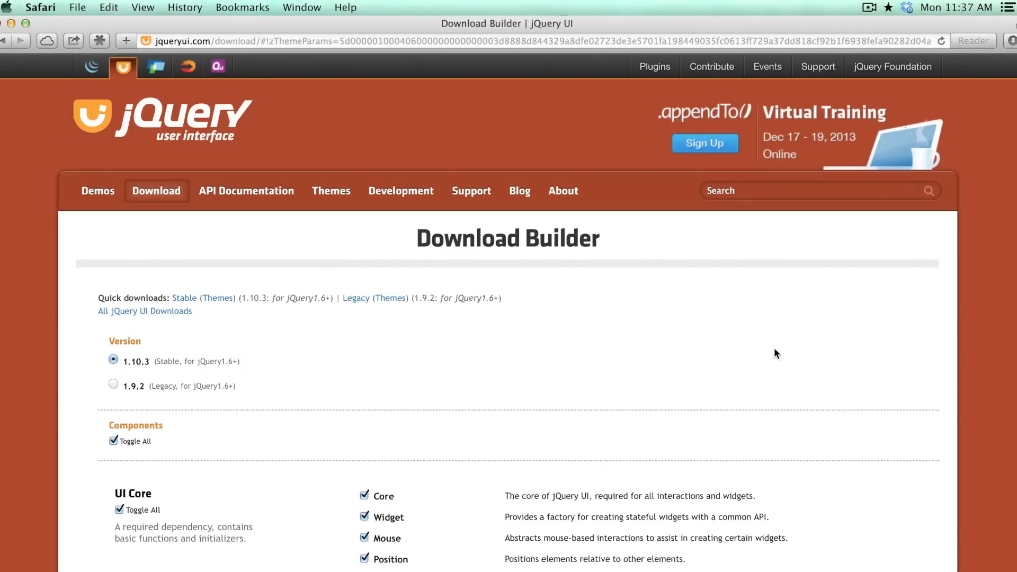